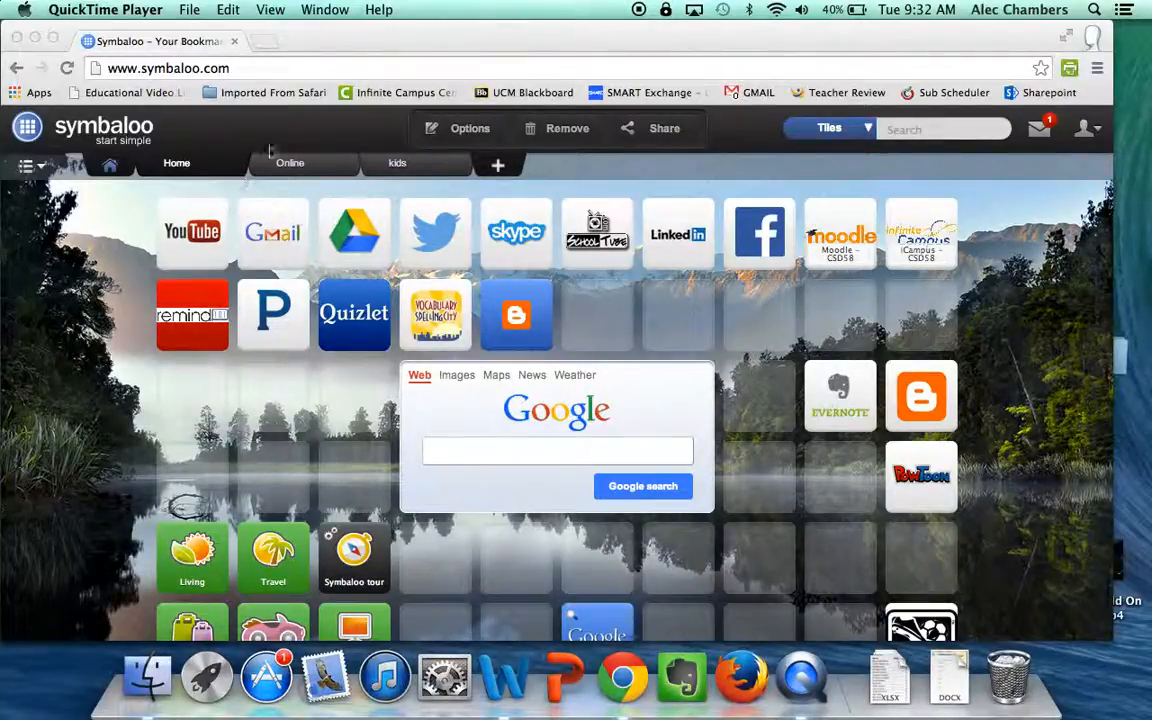
{"action": "mouse_move", "coordinate": [272, 50]}
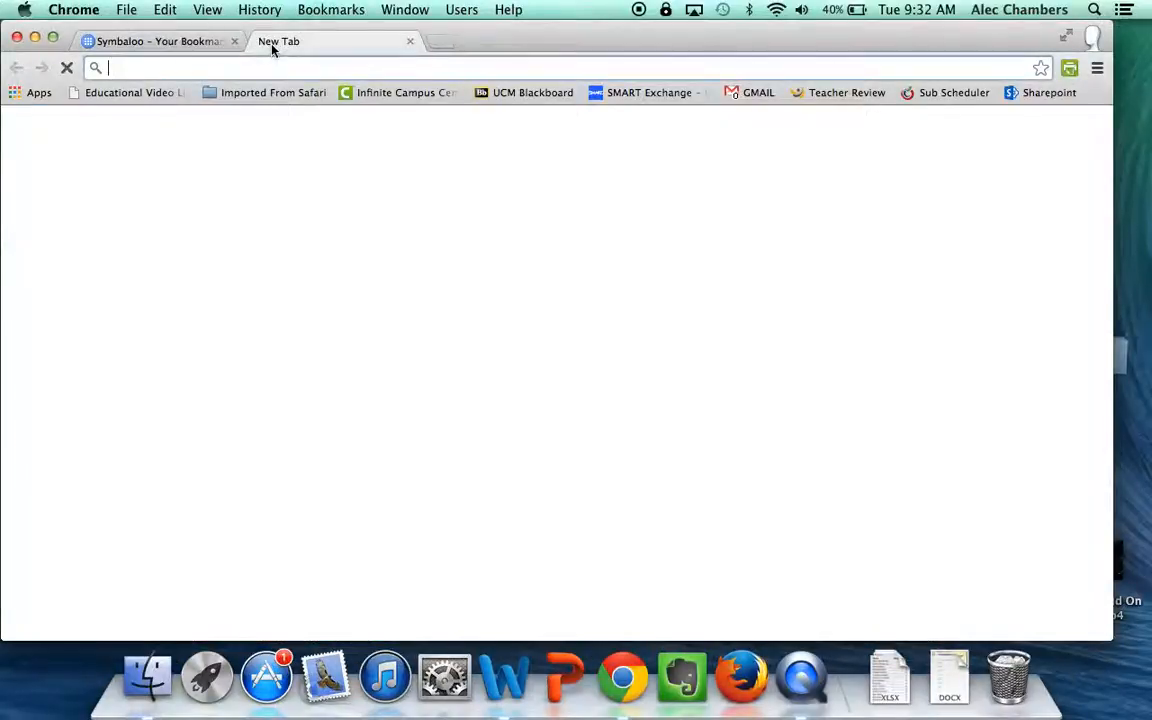
Step: Navigate a new tab to moodle.center.k12.mo.us, the Center School District Moodle site
{"action": "type", "text": "moodle.center.k12.mo.us"}
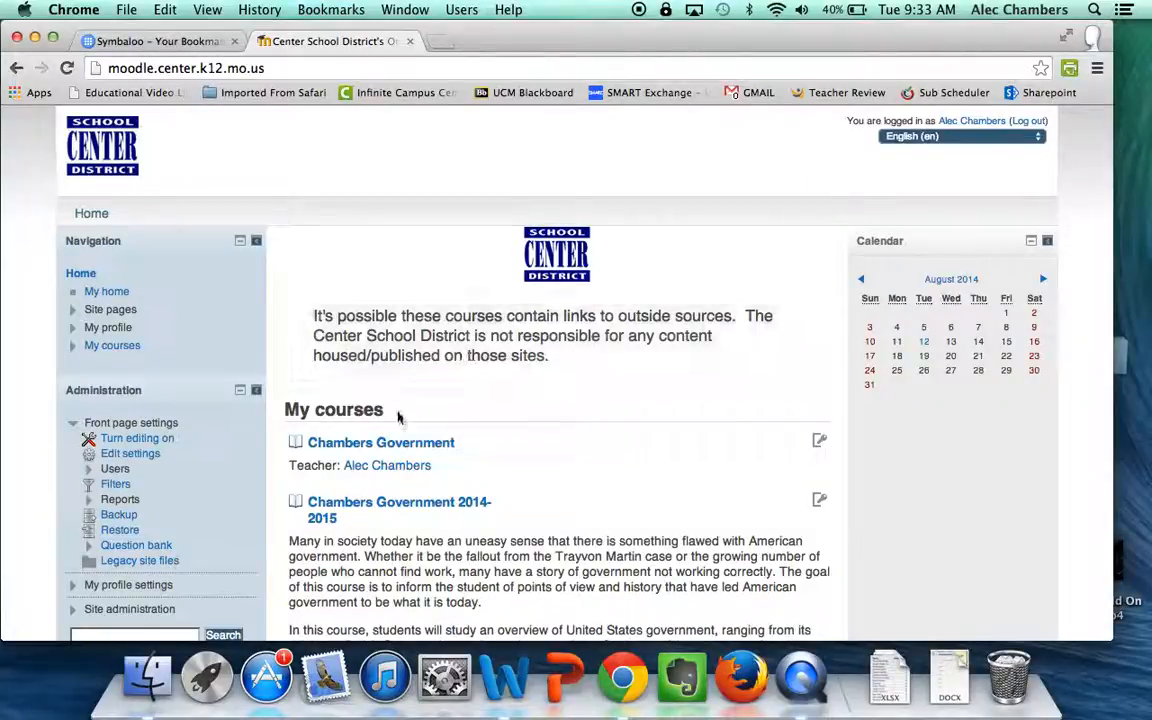
{"action": "double_click", "coordinate": [332, 408]}
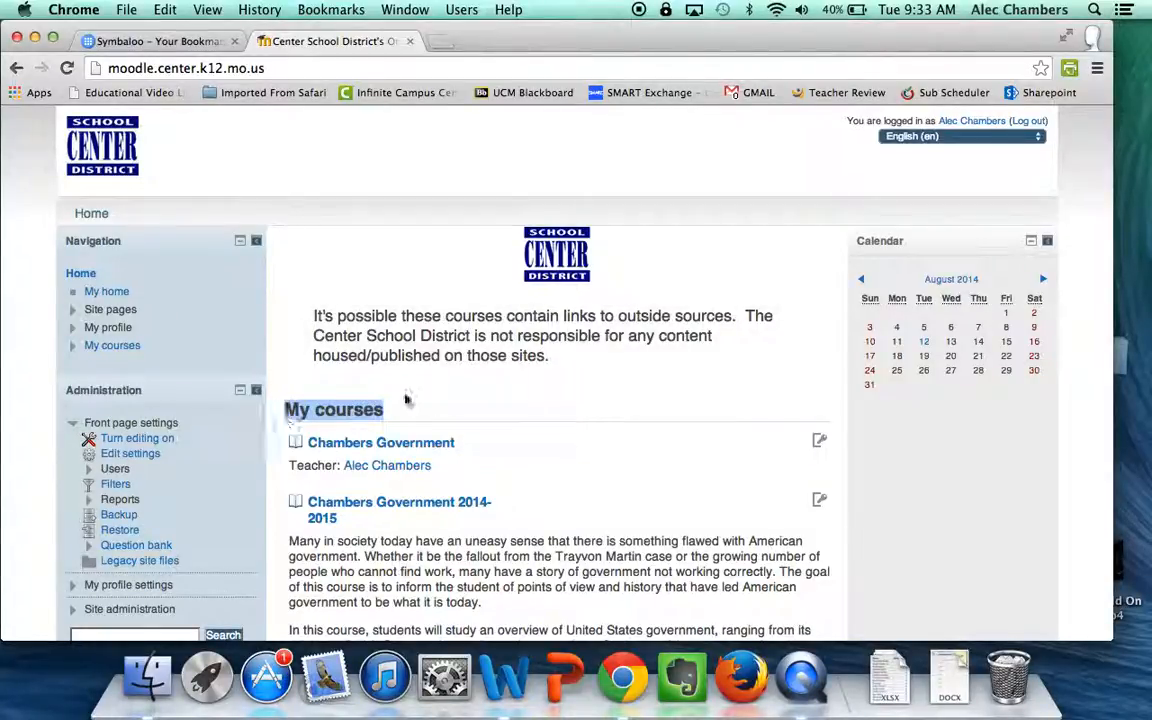
{"action": "mouse_move", "coordinate": [436, 400]}
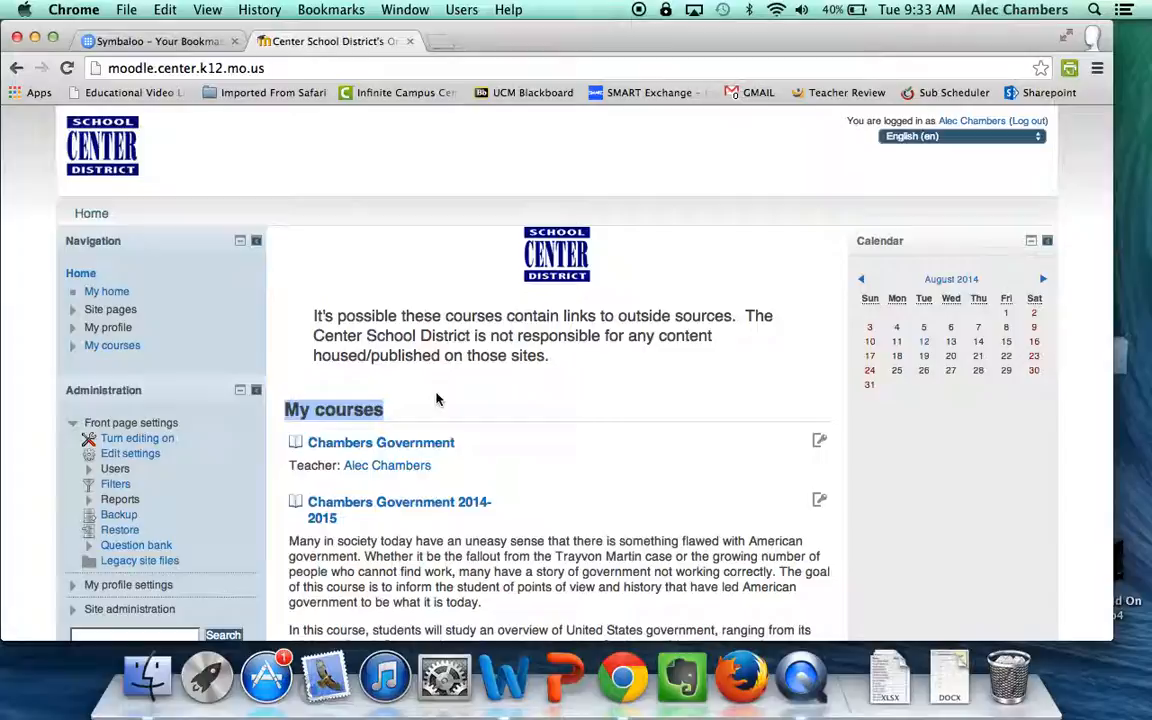
{"action": "scroll", "scroll_direction": "down", "scroll_amount": 3}
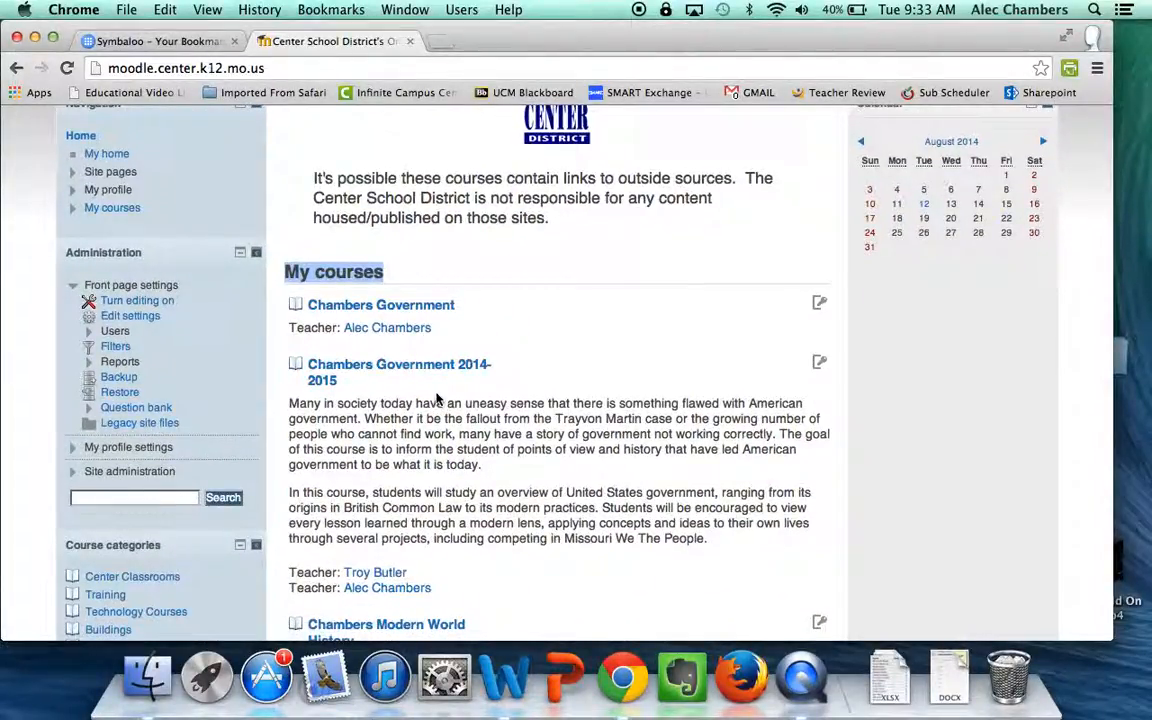
{"action": "scroll", "scroll_direction": "down", "scroll_amount": 3}
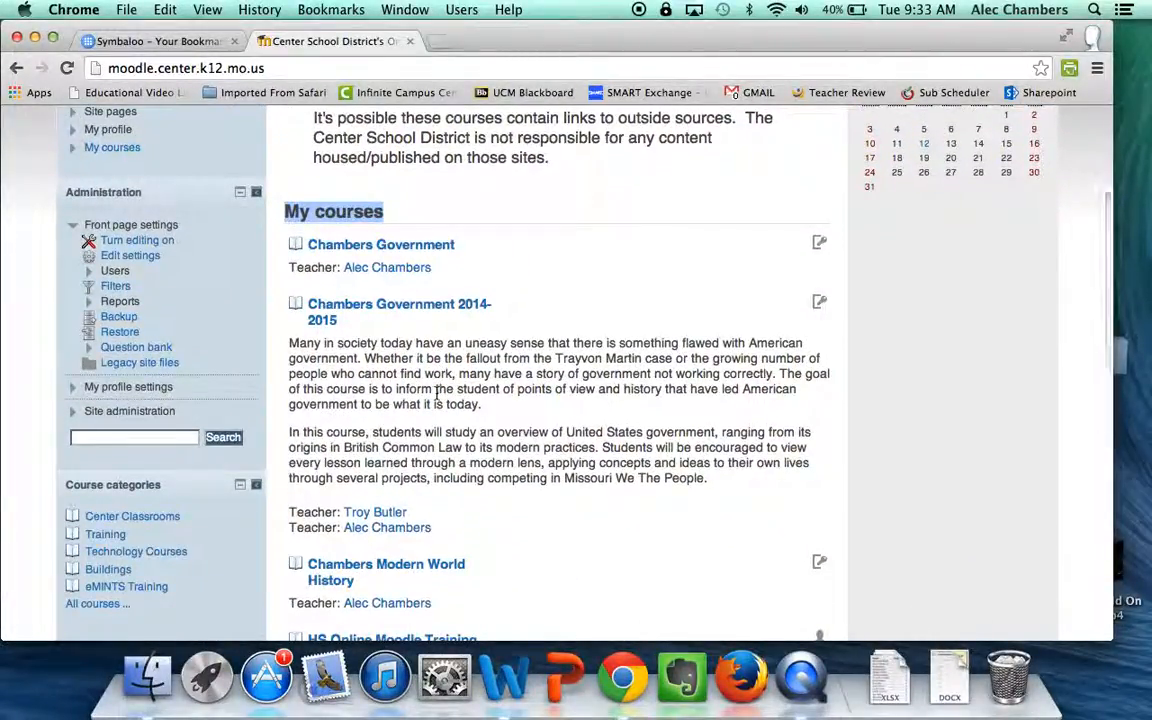
{"action": "scroll", "scroll_direction": "down", "scroll_amount": 3}
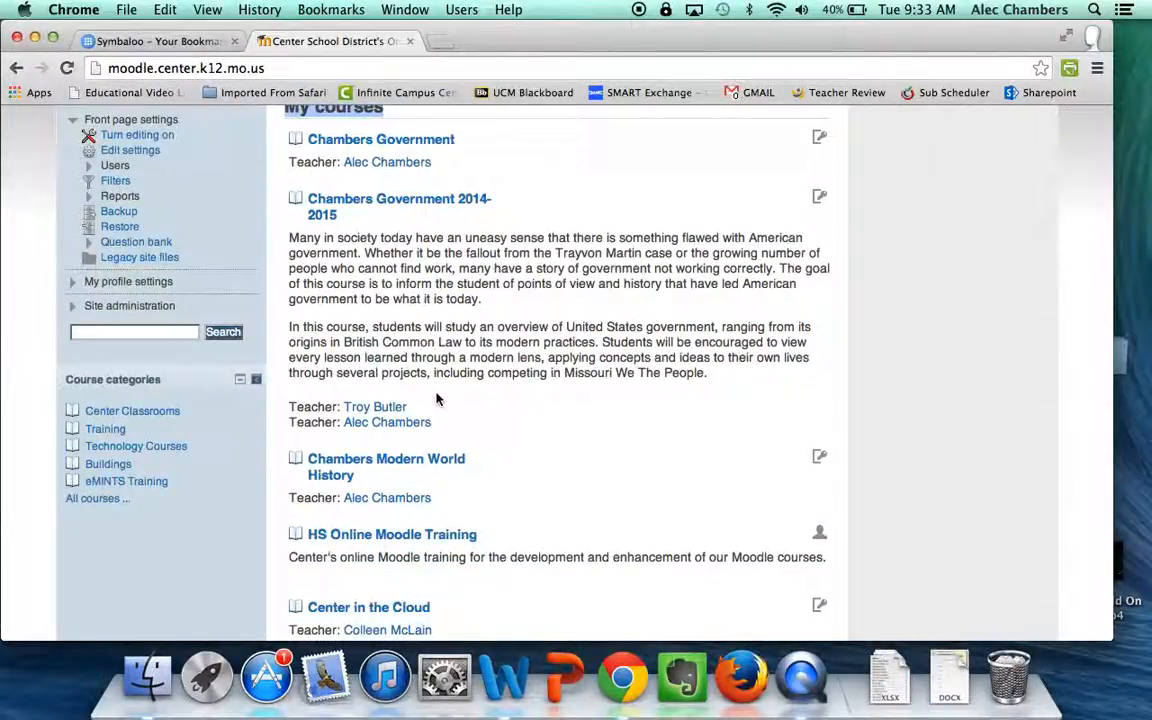
{"action": "scroll", "scroll_direction": "down", "scroll_amount": 3}
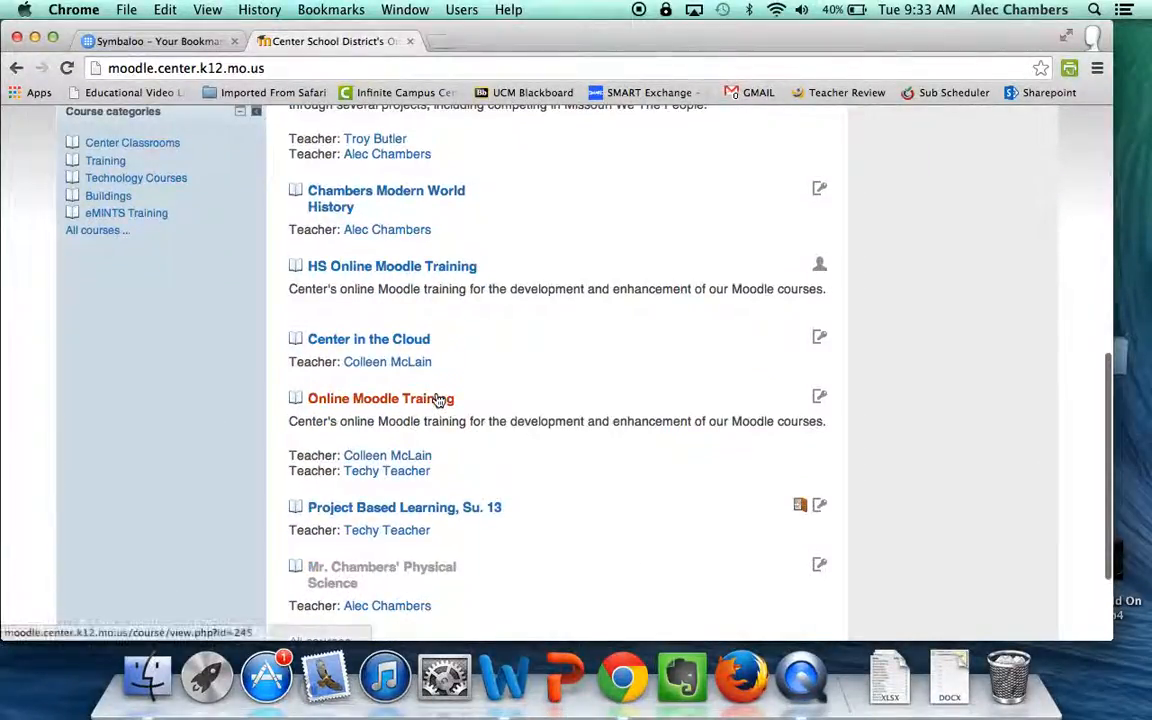
{"action": "scroll", "scroll_direction": "down", "scroll_amount": 3}
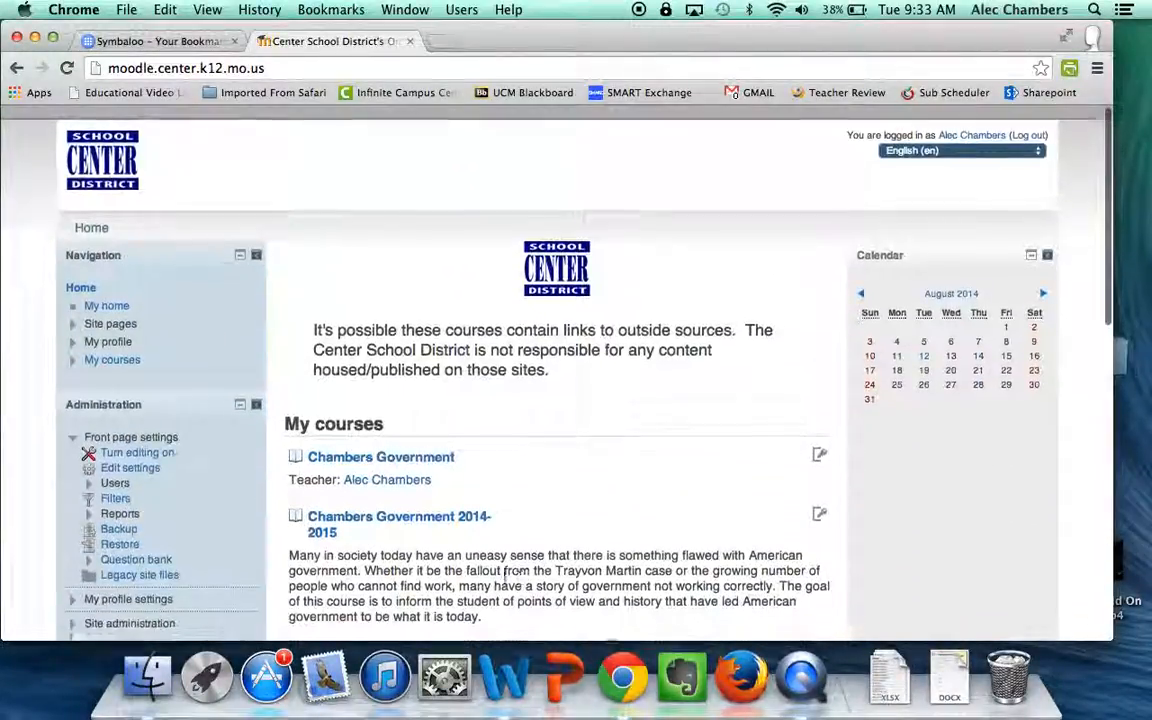
{"action": "scroll", "scroll_direction": "down", "scroll_amount": 3}
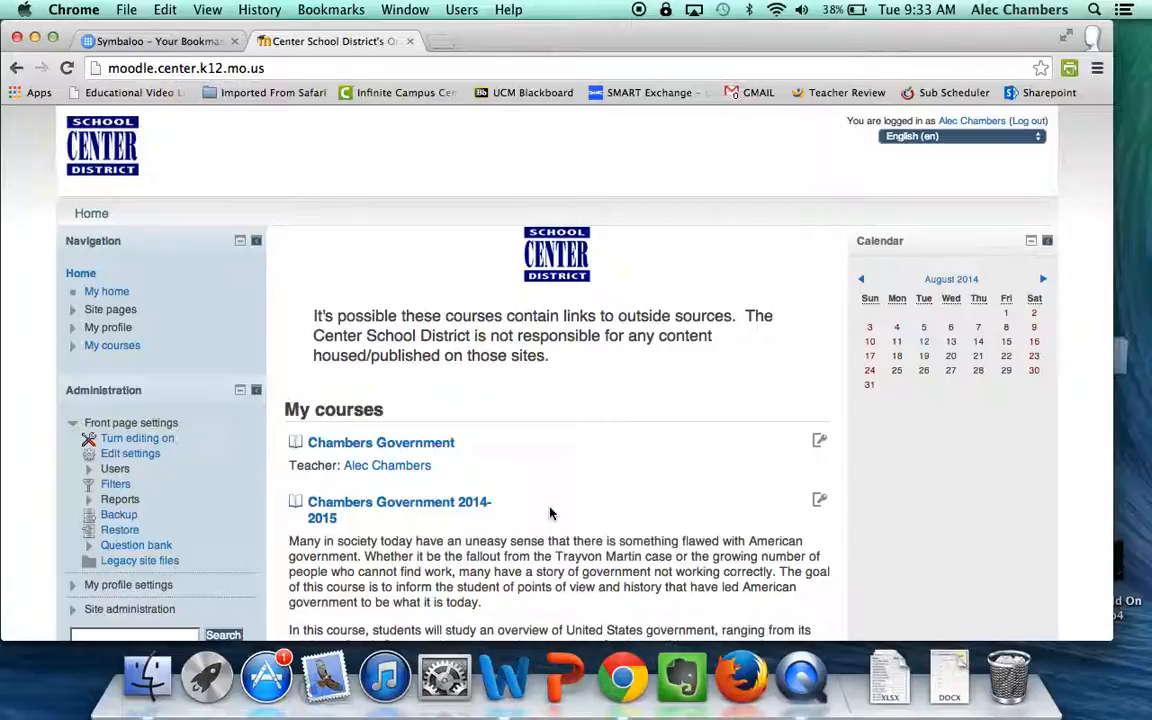
Step: Use the Search courses box to find Miss Foster's courses, listing five matches
{"action": "scroll", "scroll_direction": "down", "scroll_amount": 3}
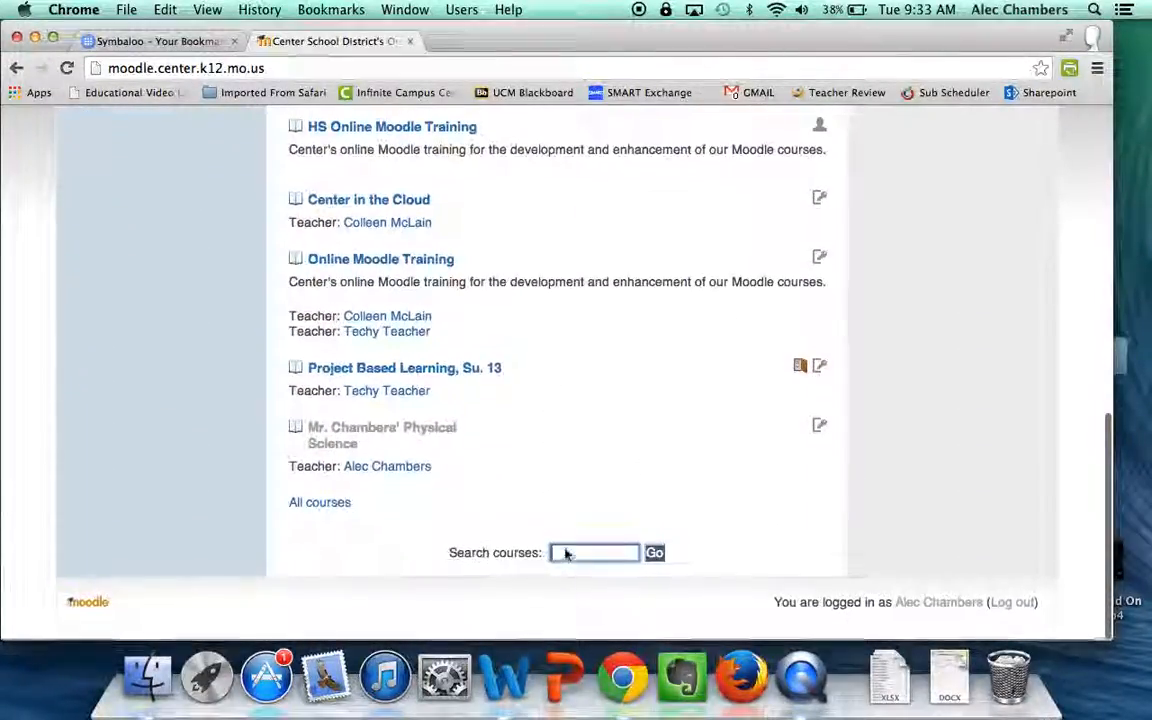
{"action": "type", "text": "chambers"}
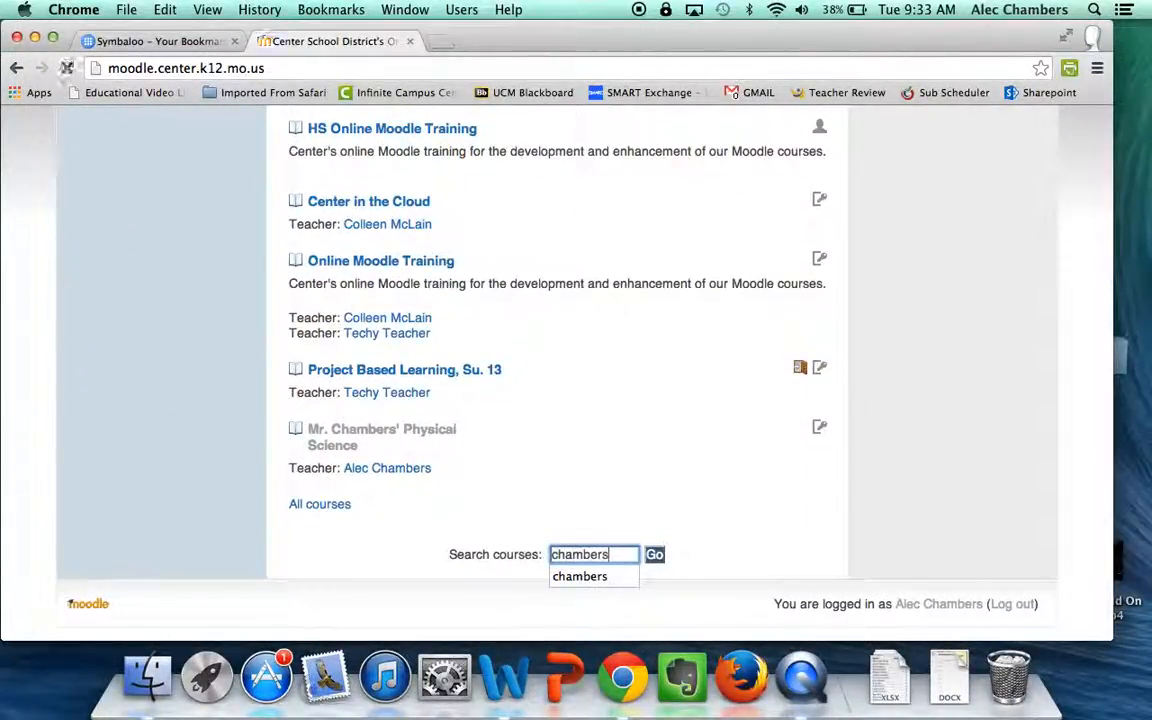
{"action": "left_click", "coordinate": [654, 554]}
{"action": "type", "text": "fost"}
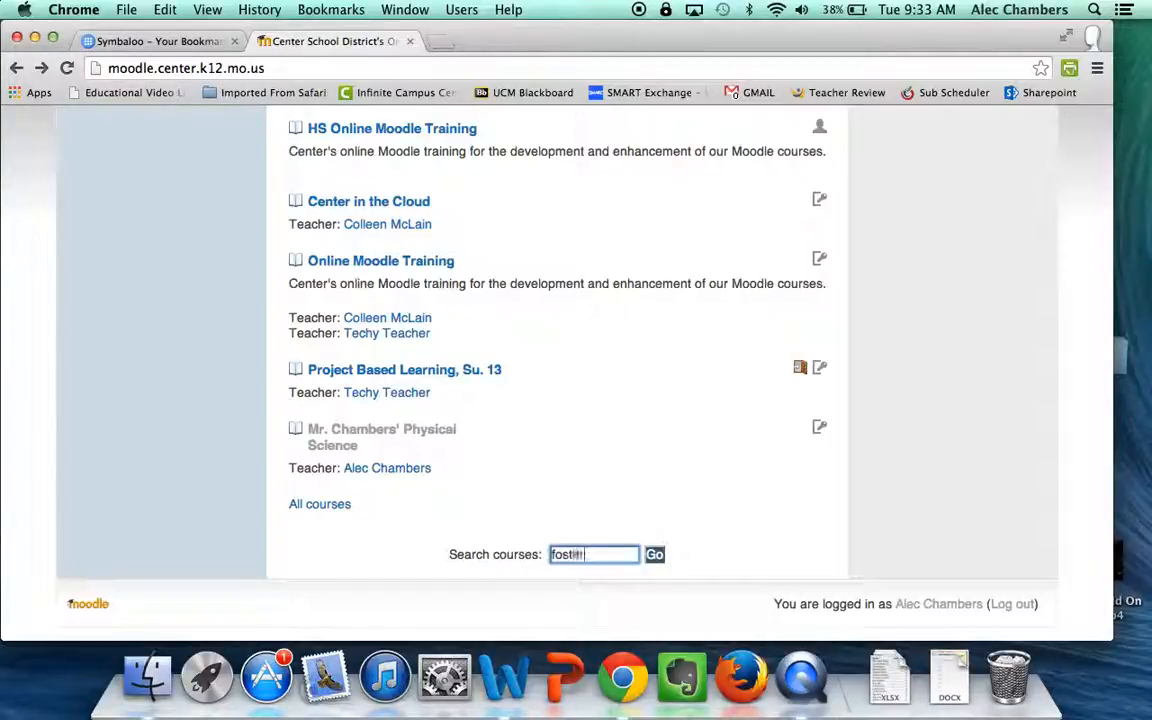
{"action": "left_click", "coordinate": [654, 554]}
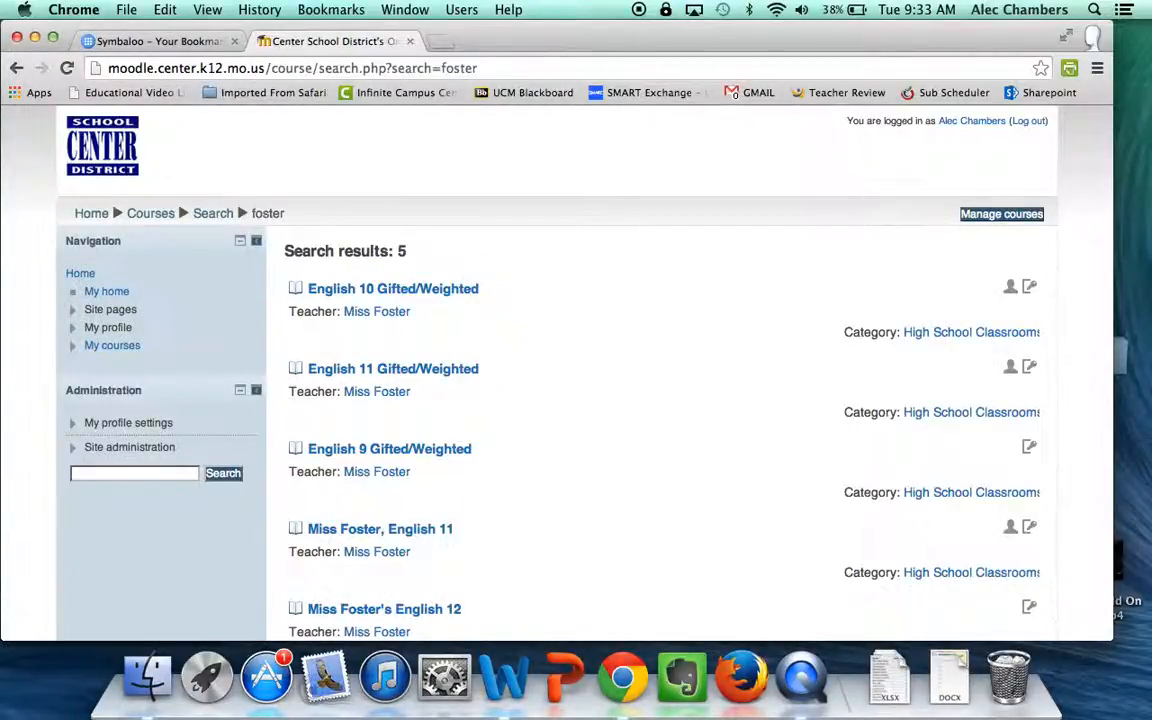
Step: Choose Miss Foster, English 11 from the five search results
{"action": "scroll", "scroll_direction": "down", "scroll_amount": 3}
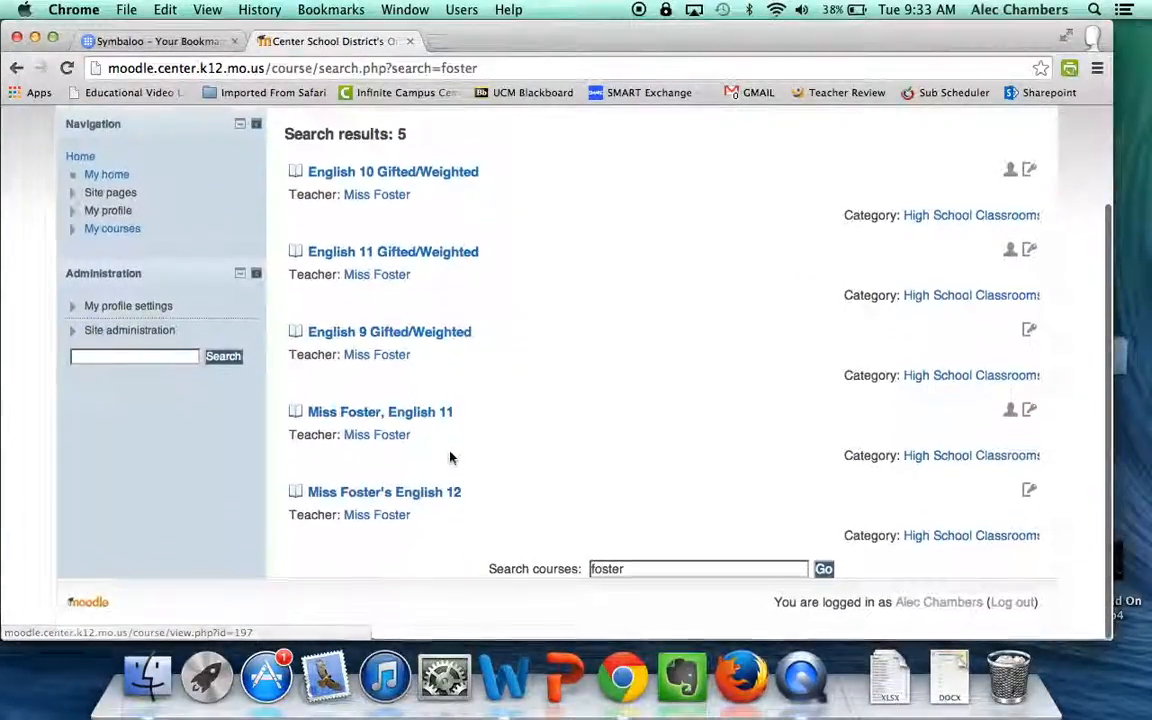
{"action": "scroll", "scroll_direction": "up", "scroll_amount": 3}
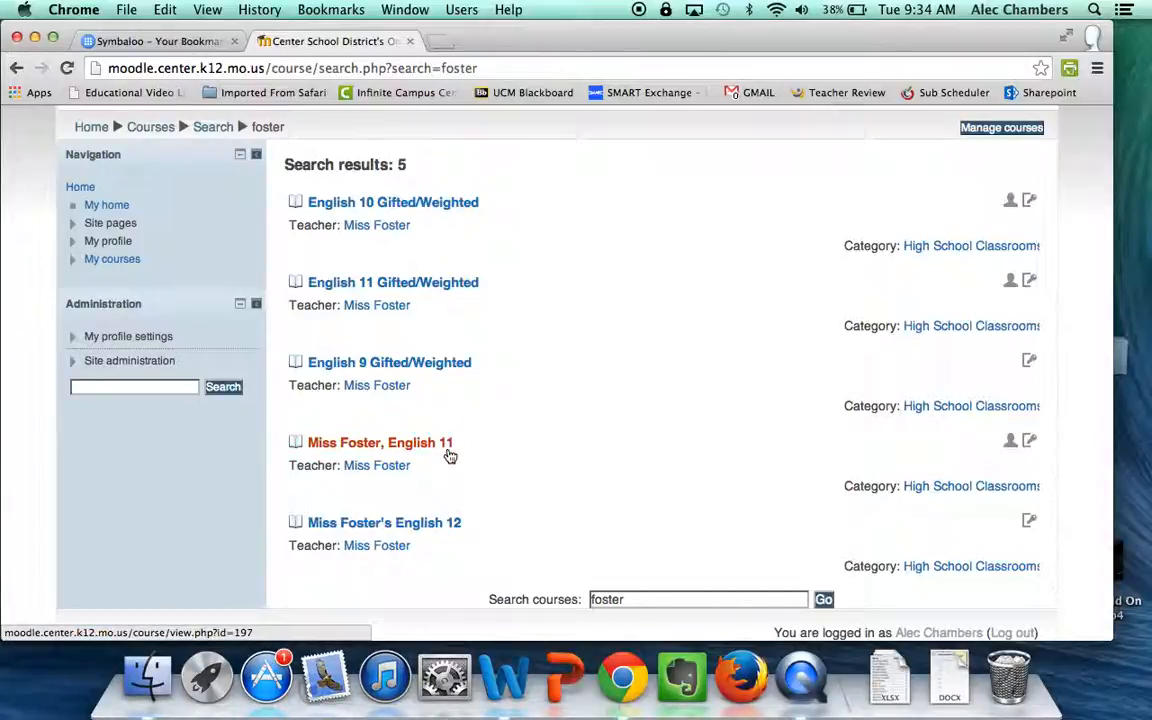
{"action": "left_click", "coordinate": [380, 442]}
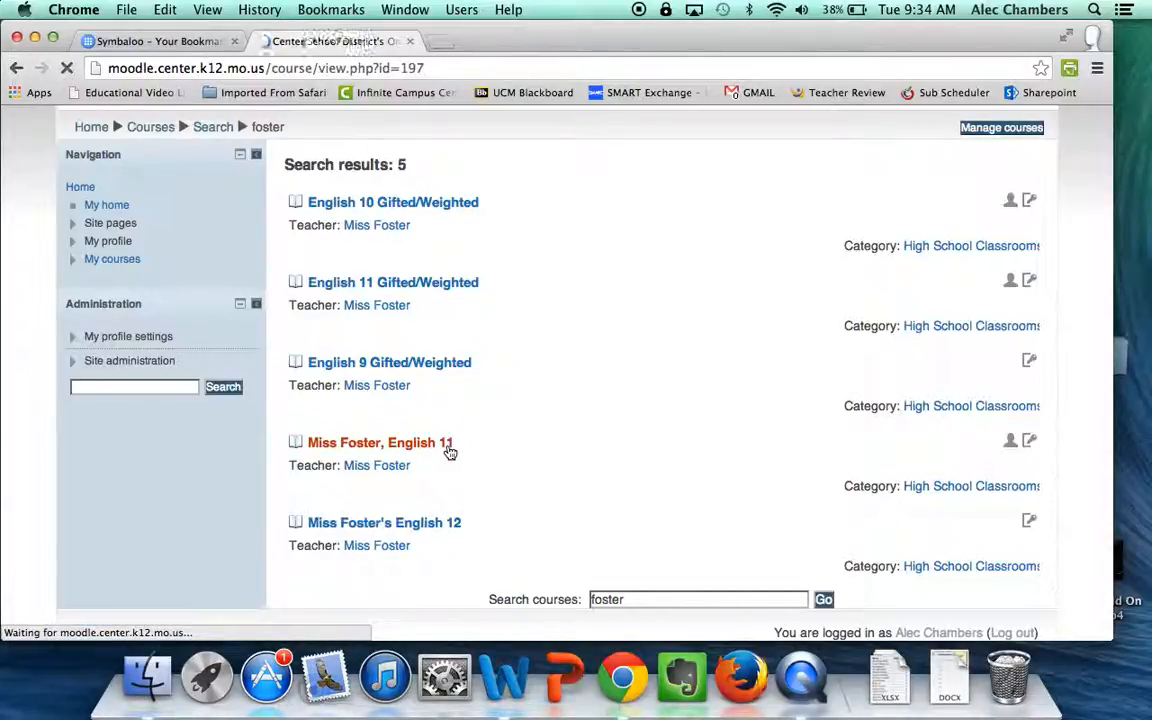
{"action": "left_click", "coordinate": [380, 442]}
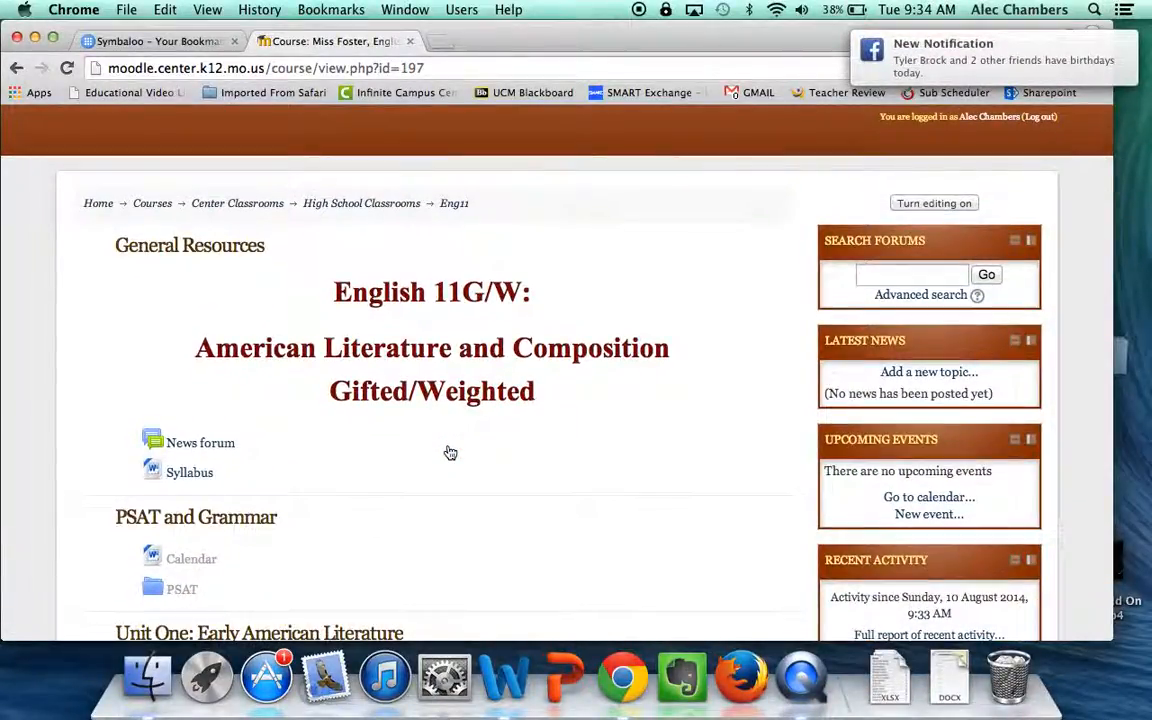
{"action": "scroll", "scroll_direction": "down", "scroll_amount": 3}
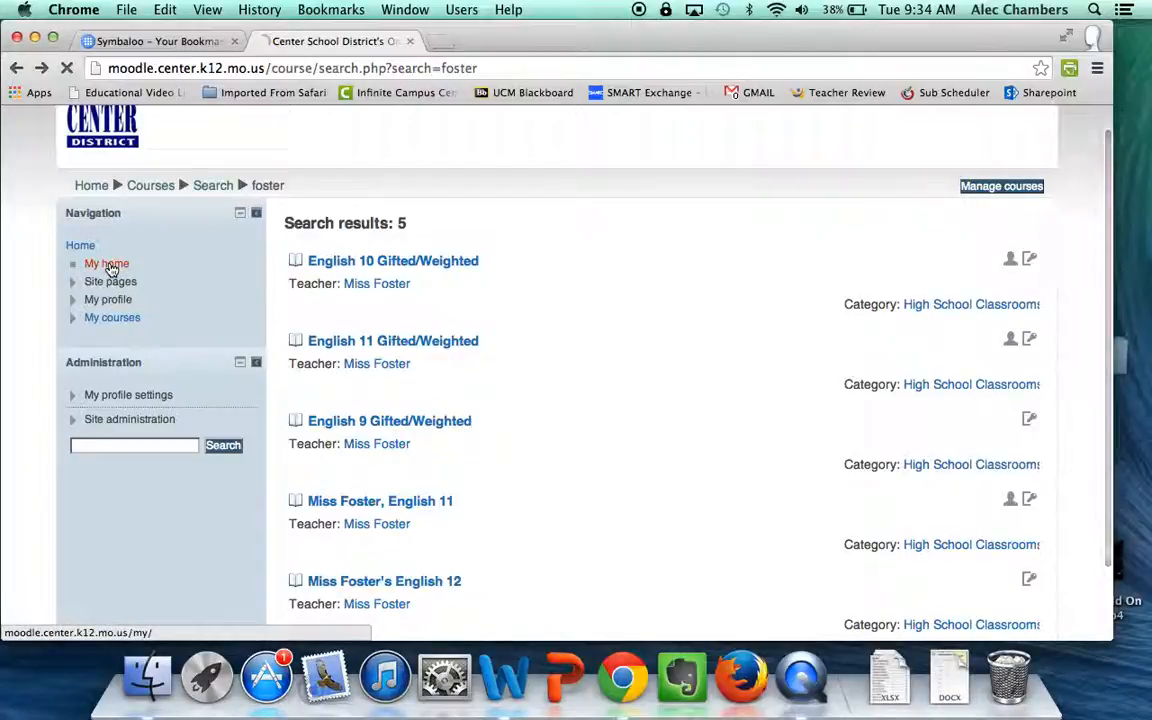
Step: Return to My home showing Chambers Government and Modern World History
{"action": "left_click", "coordinate": [106, 264]}
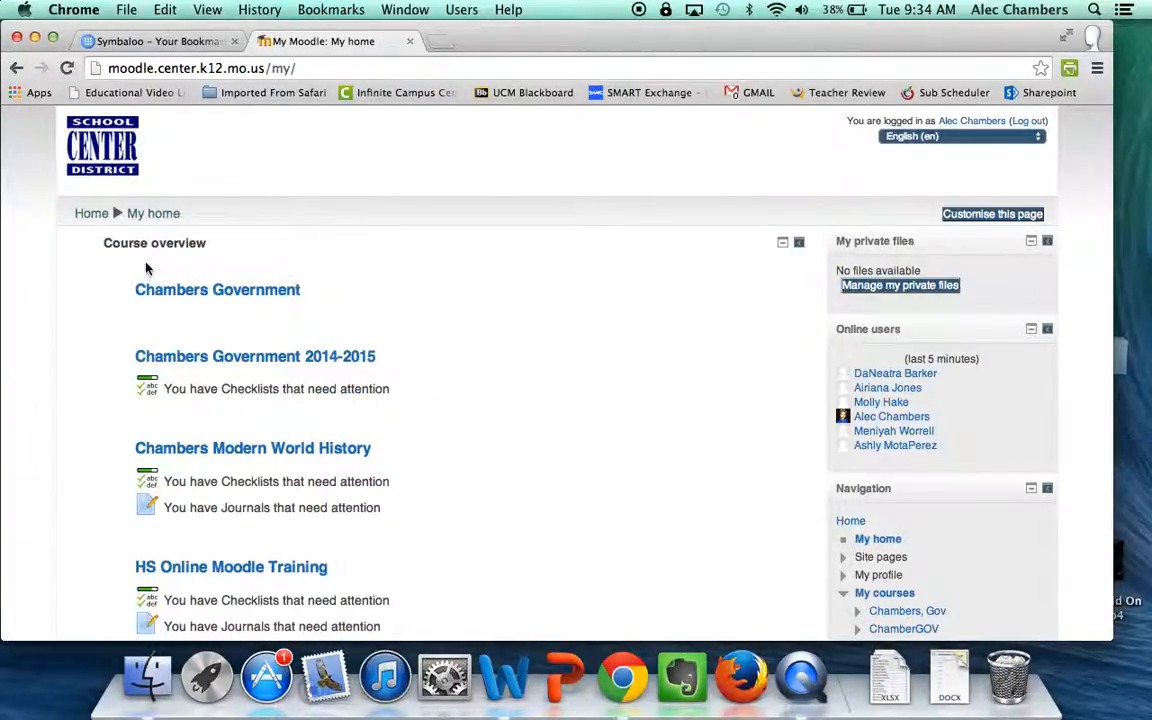
{"action": "mouse_move", "coordinate": [304, 264]}
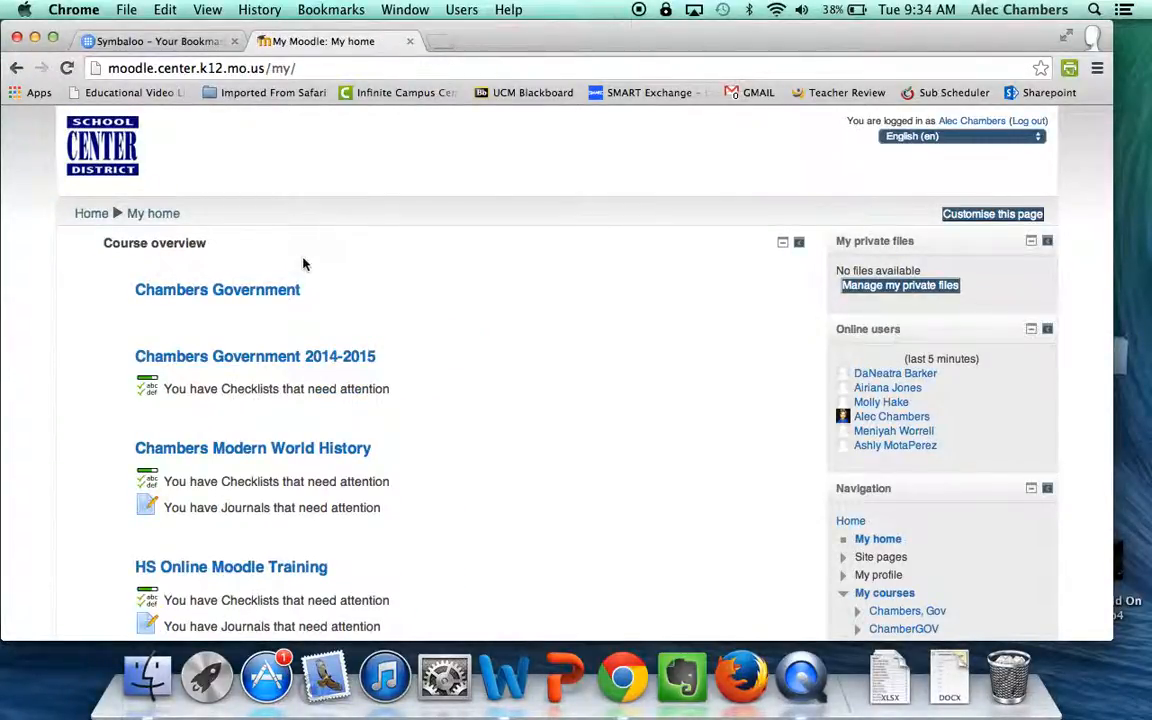
{"action": "mouse_move", "coordinate": [226, 248]}
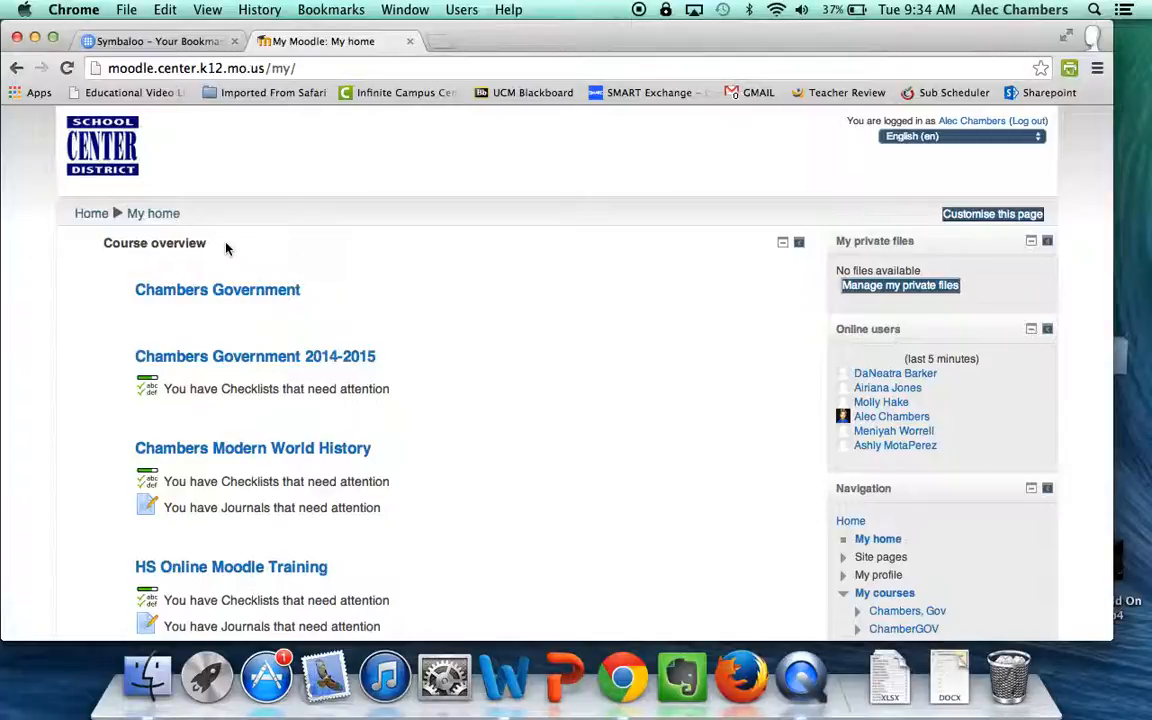